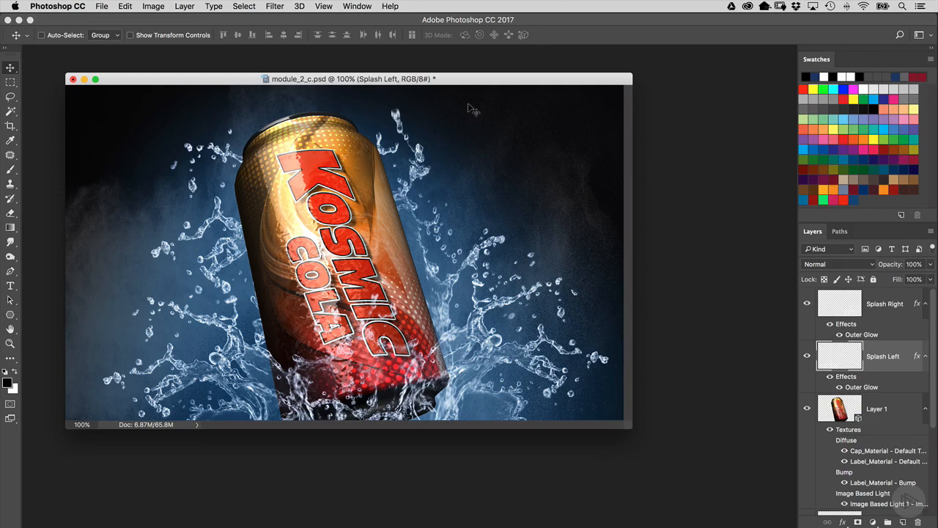
mouse_move(477, 96)
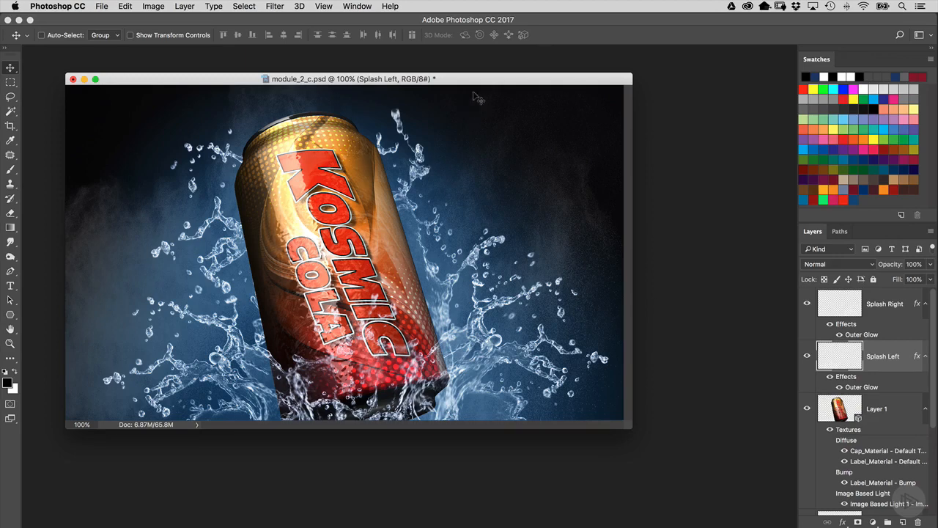
mouse_move(376, 90)
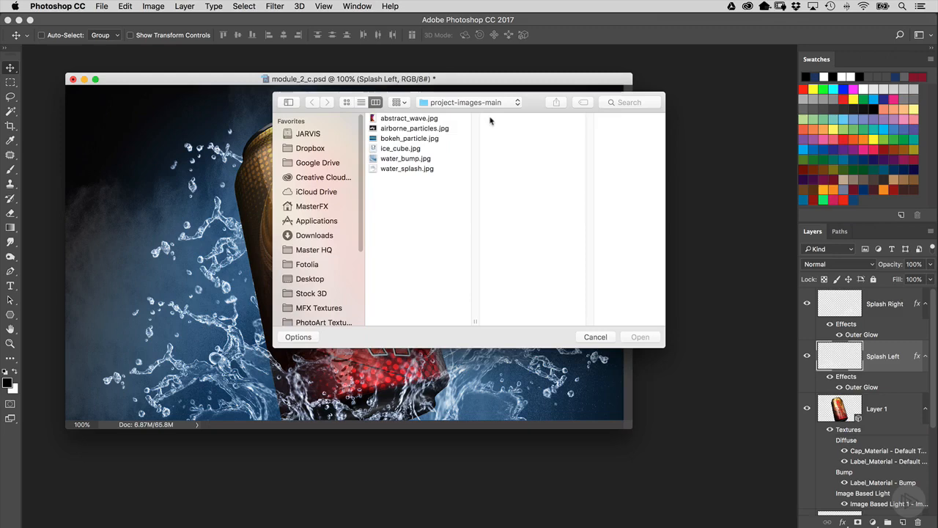
Open bokeh_particle.jpg from the project-images-main folder as its own document
left_click(409, 137)
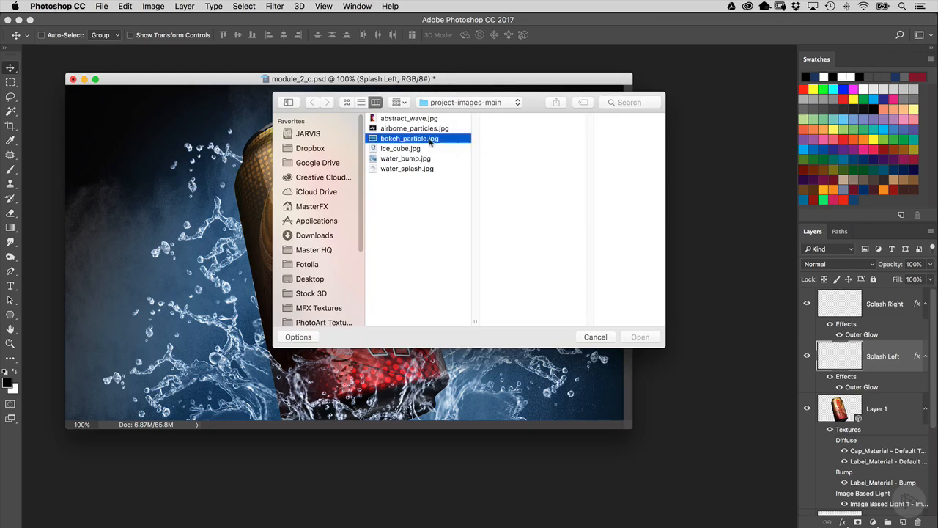
left_click(409, 138)
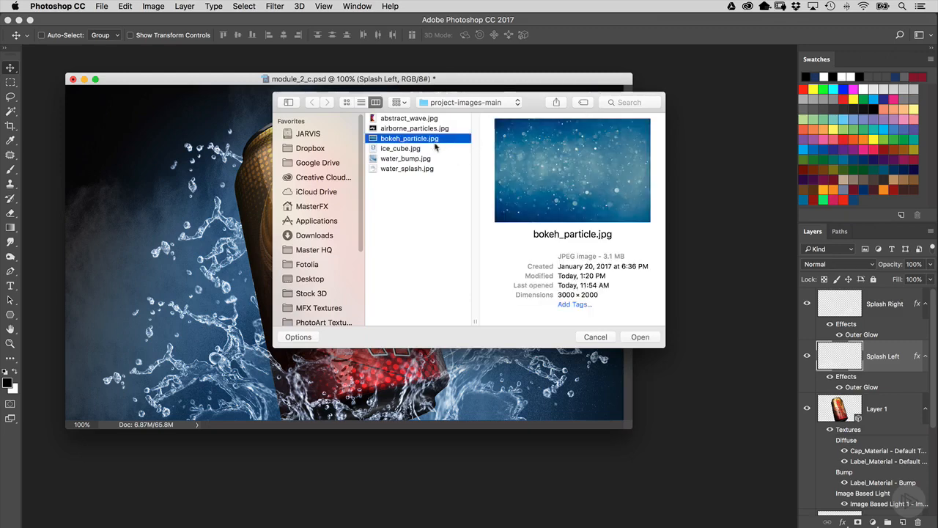
left_click(639, 336)
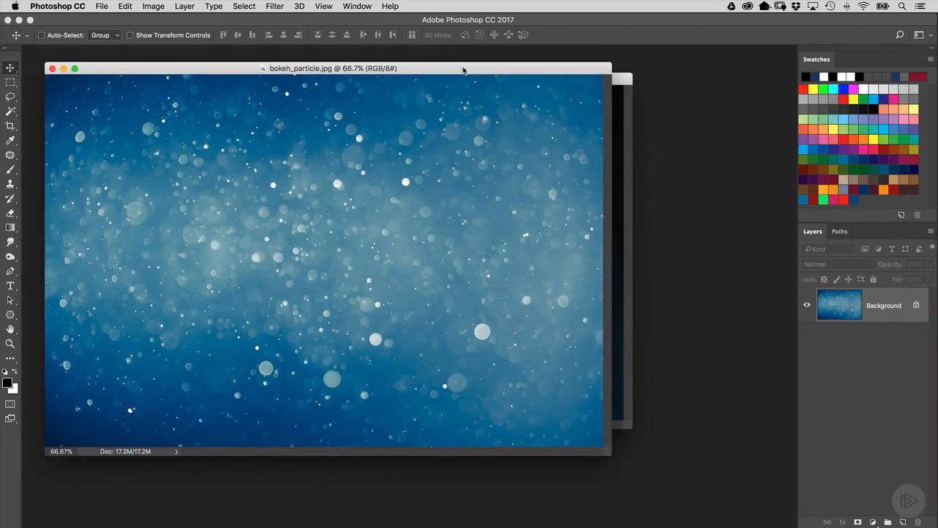
mouse_move(452, 81)
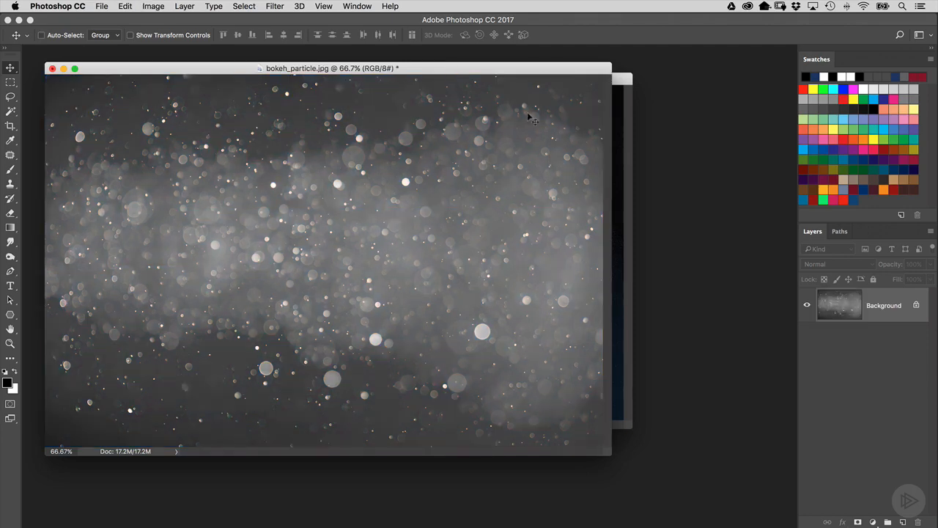
mouse_move(349, 21)
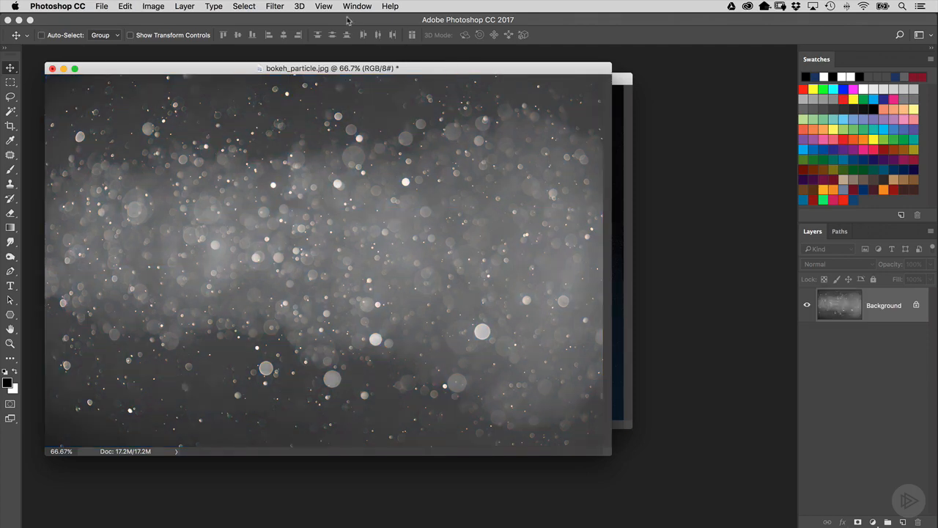
Apply a Levels adjustment pushing the black input slider right so the particles sit on near-black
left_click(152, 6)
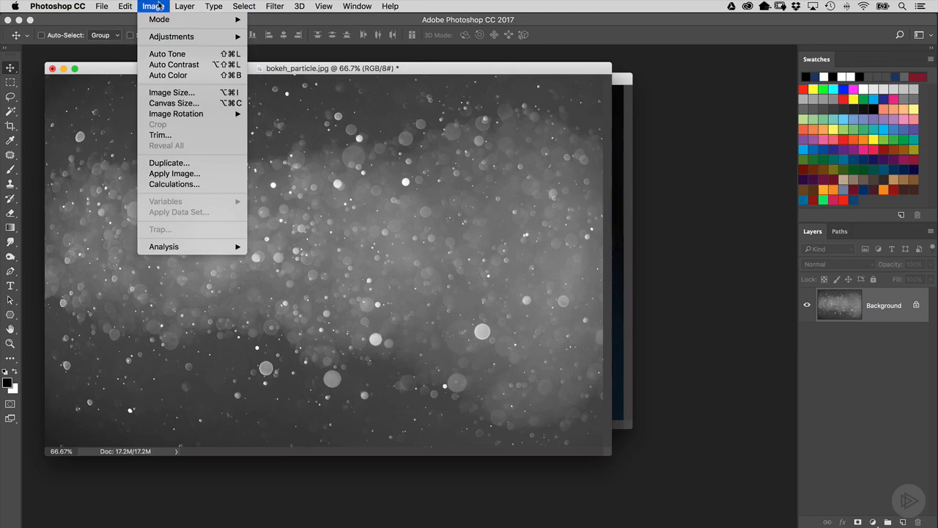
mouse_move(172, 36)
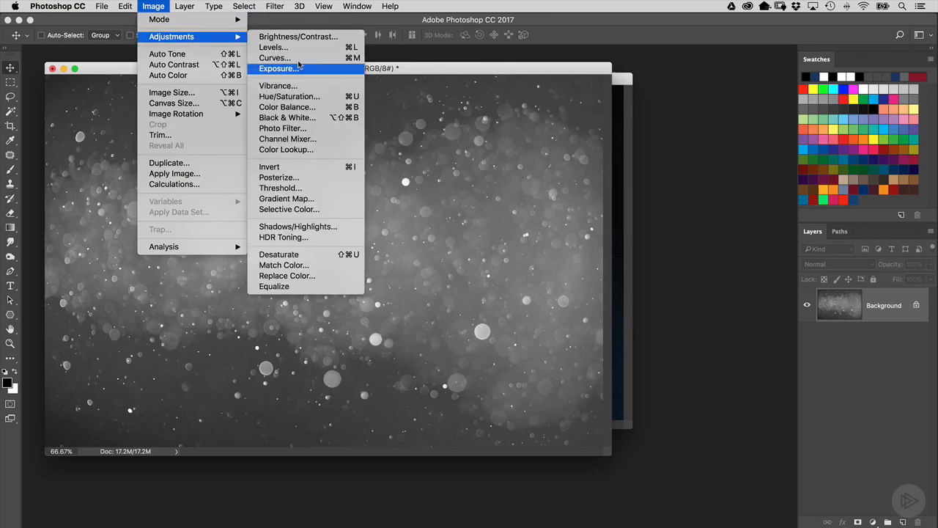
left_click(272, 47)
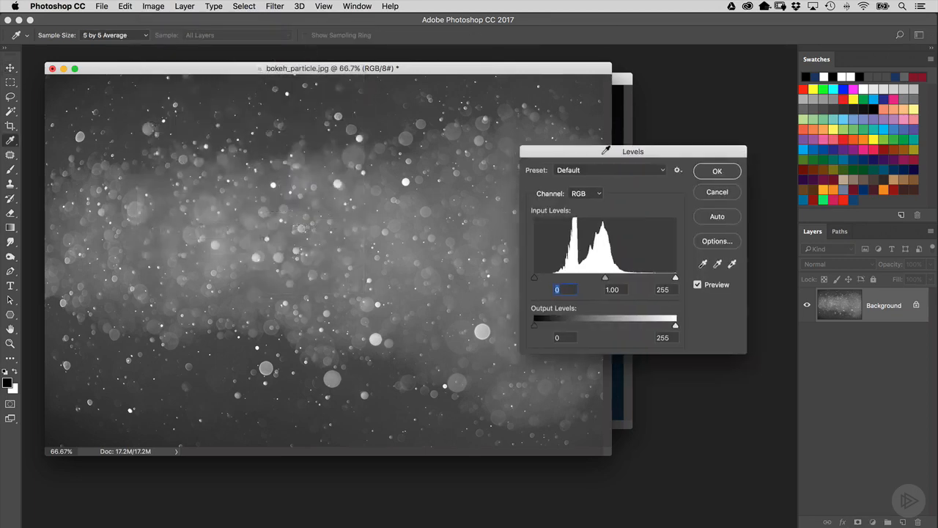
left_click_drag(633, 151, 683, 148)
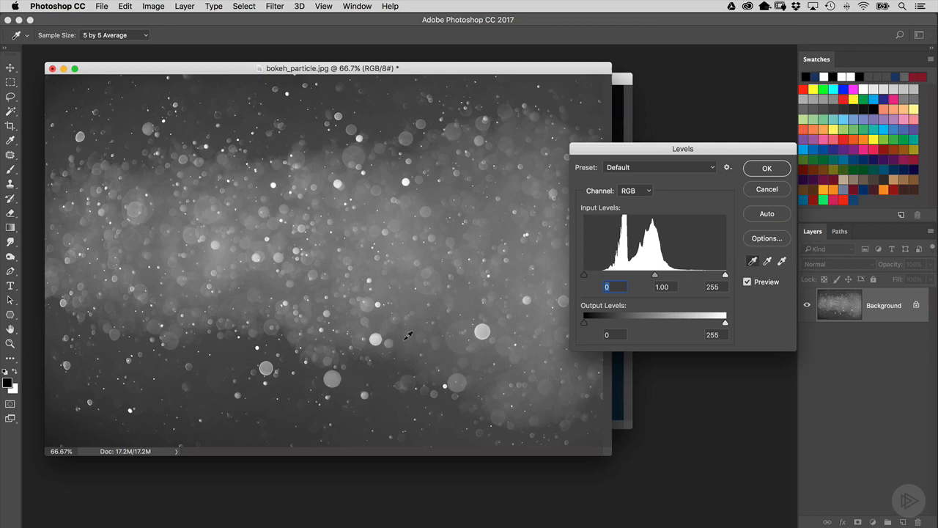
mouse_move(412, 324)
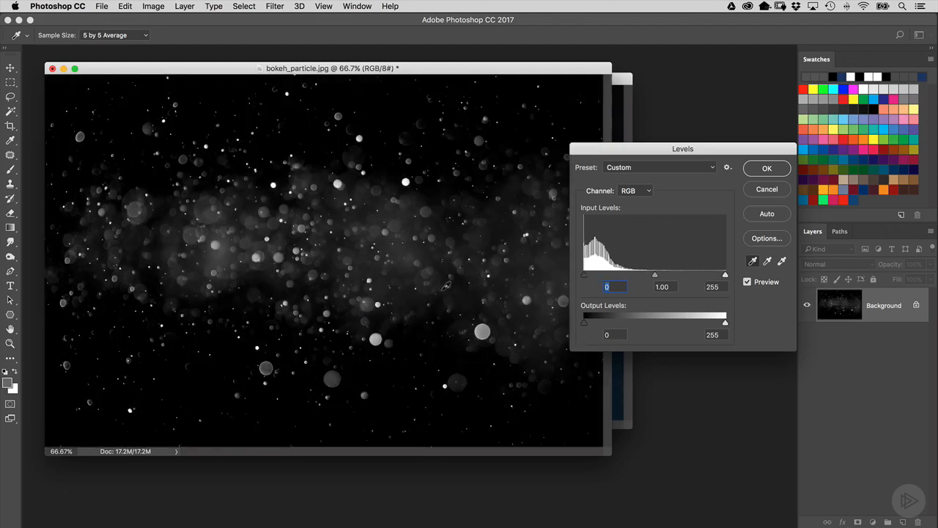
mouse_move(462, 242)
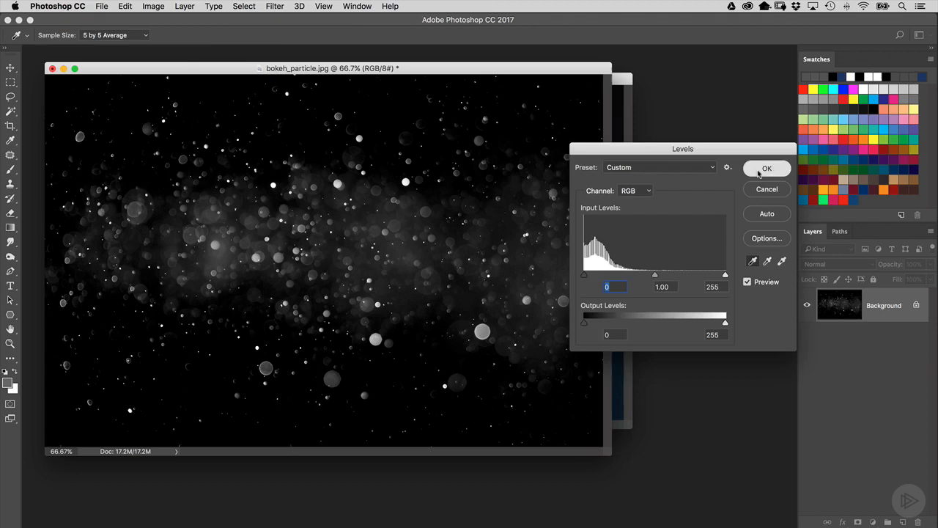
left_click(767, 167)
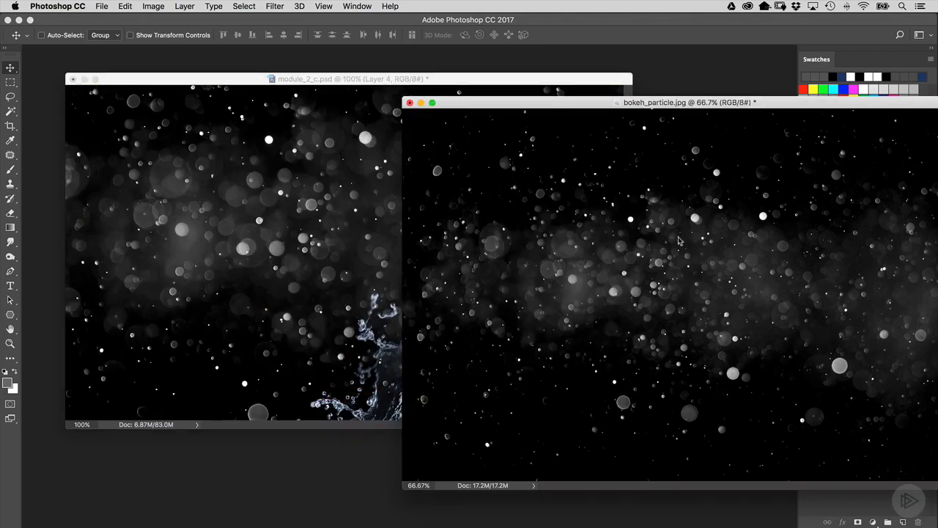
Place the bokeh in module_2_c.psd as Layer 4 and free-transform it down to the canvas edges
left_click(411, 103)
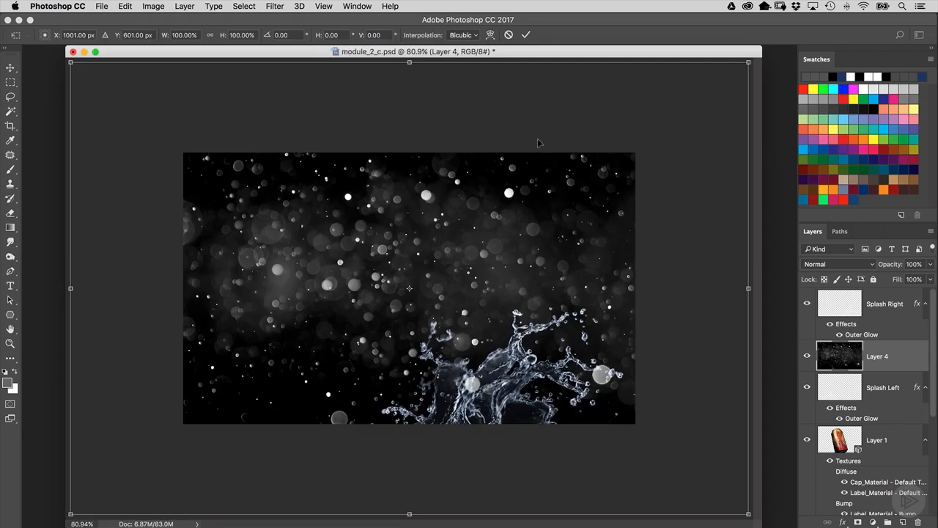
mouse_move(669, 138)
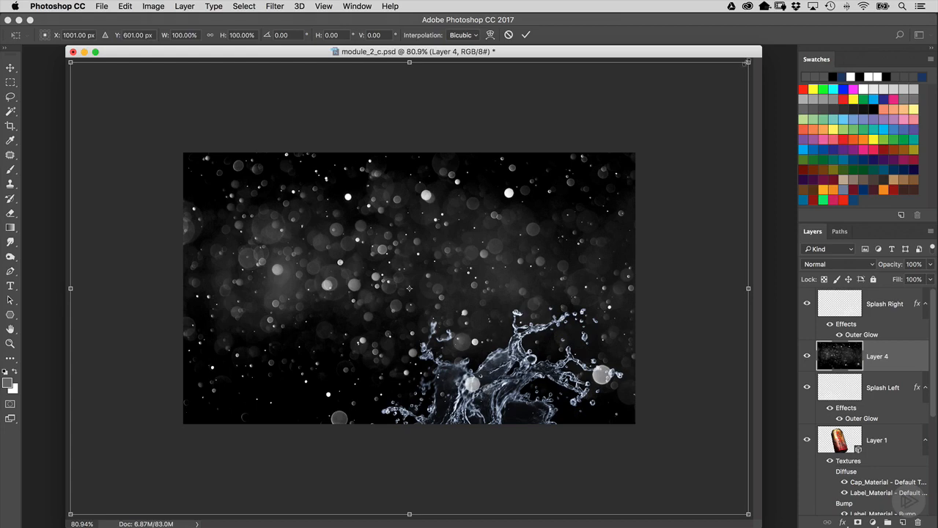
left_click_drag(748, 62, 654, 124)
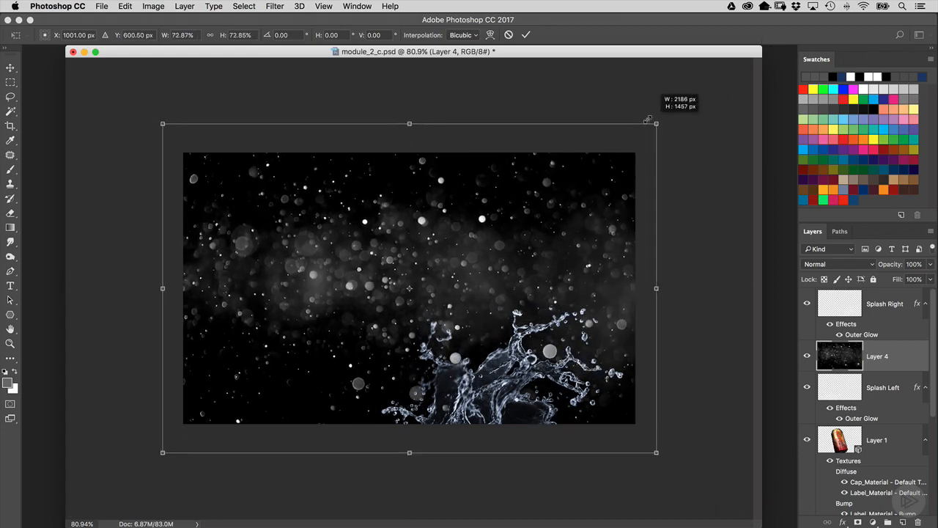
left_click_drag(654, 120, 645, 129)
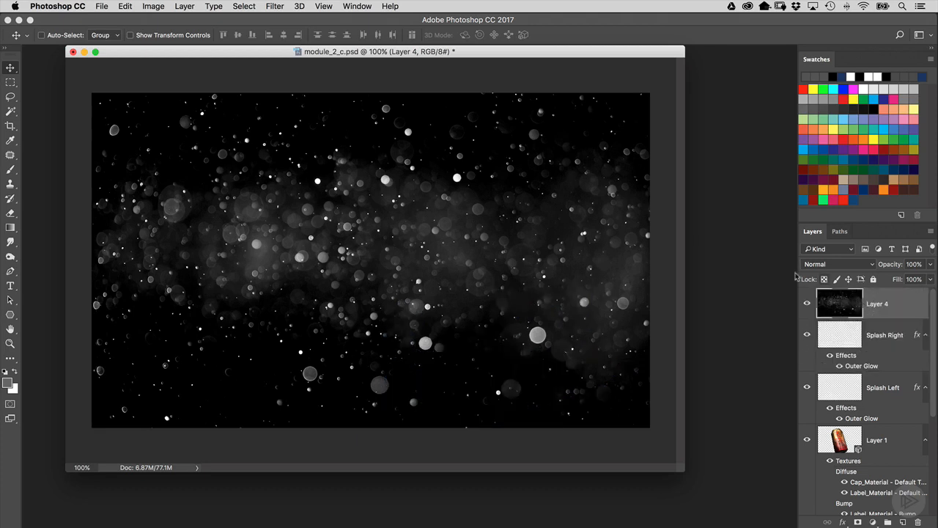
mouse_move(843, 267)
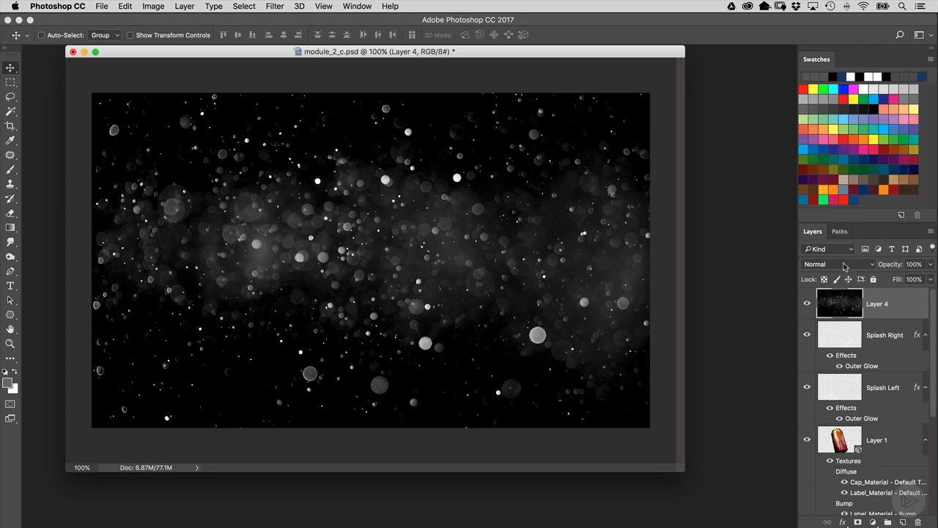
Set Layer 4's blend mode to Screen so the can shows through the particles
left_click(839, 264)
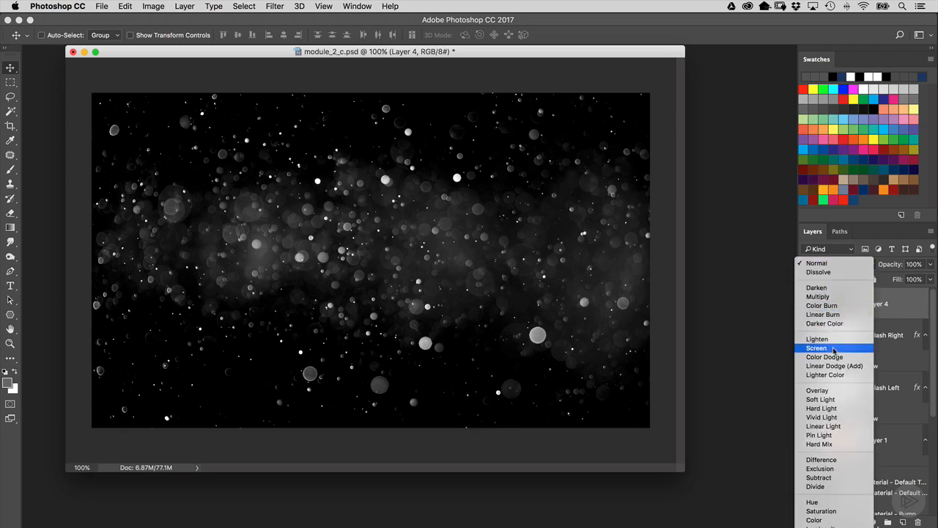
left_click(815, 348)
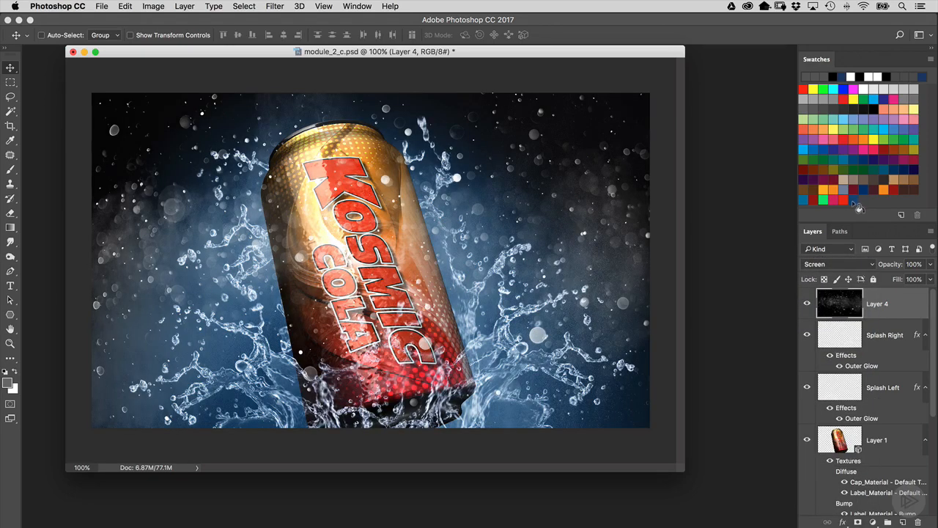
mouse_move(853, 204)
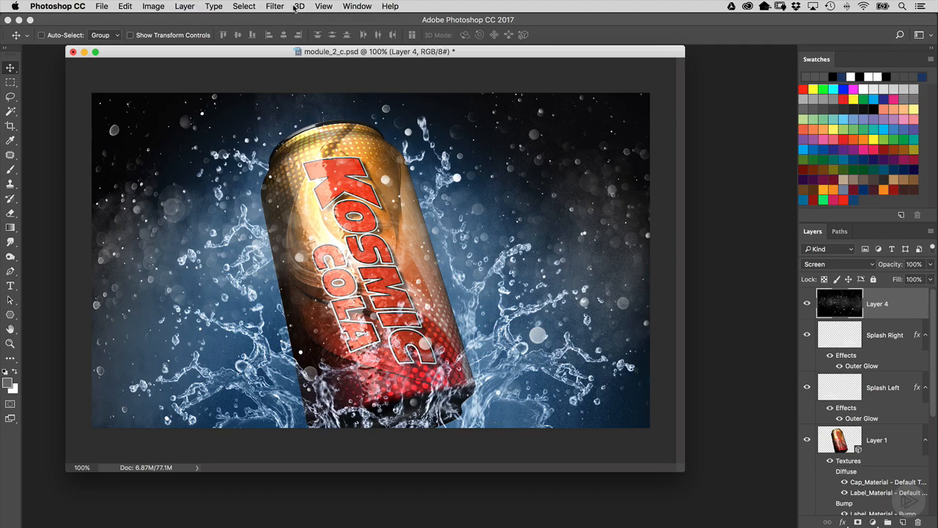
Apply a 3.0 pixel Gaussian Blur to Layer 4 and toggle its visibility to compare
left_click(276, 6)
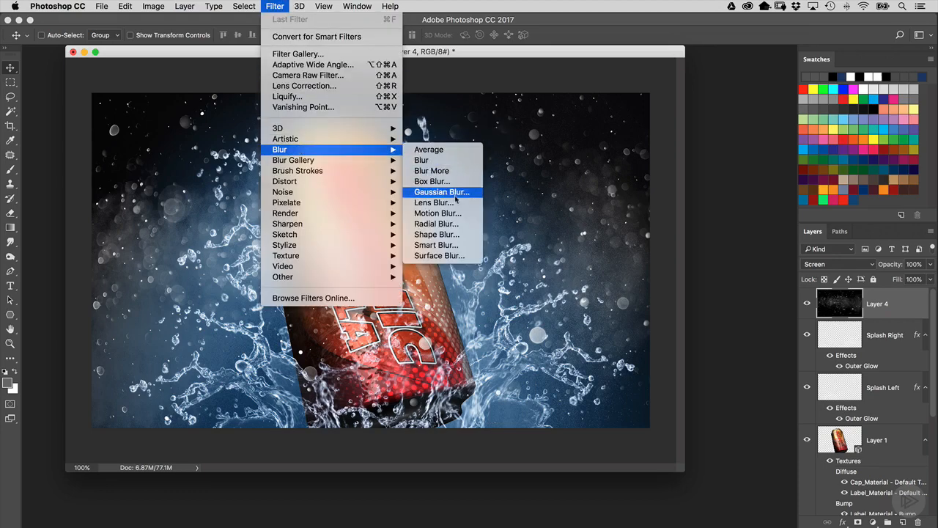
left_click(442, 190)
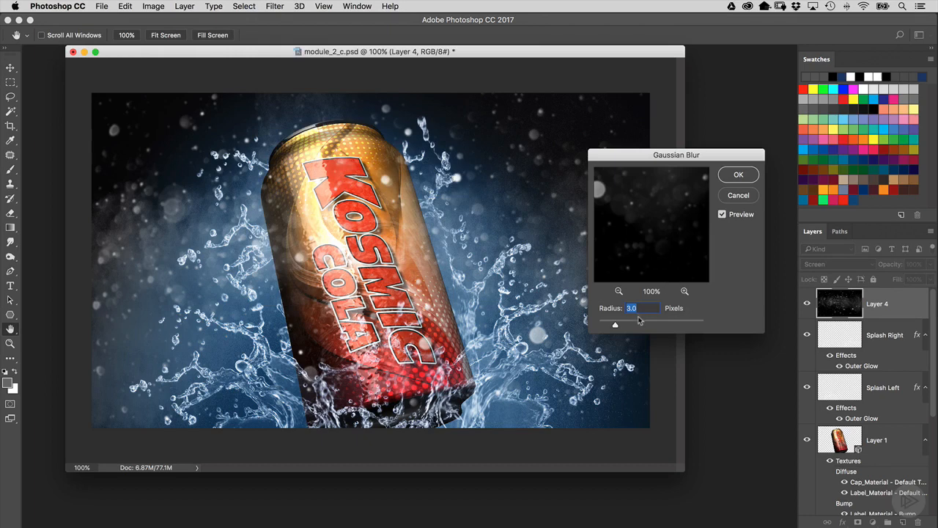
mouse_move(738, 175)
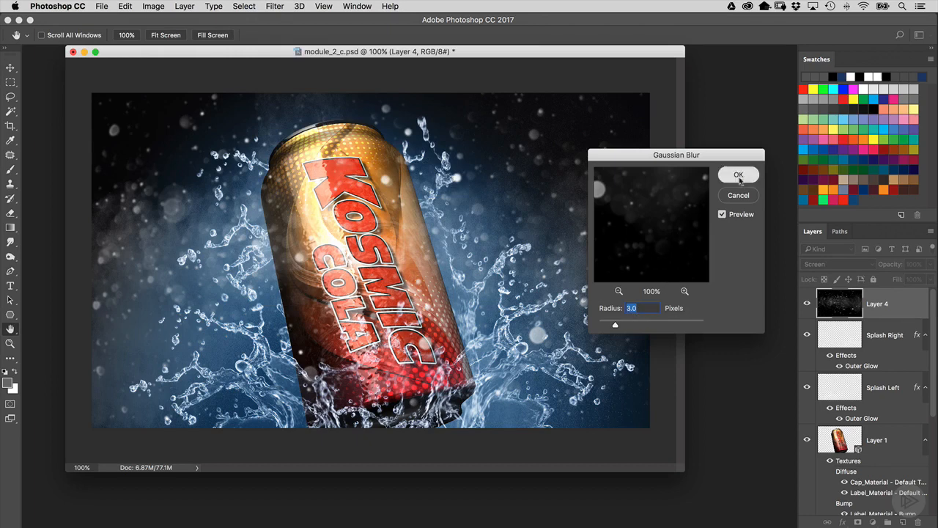
left_click(739, 174)
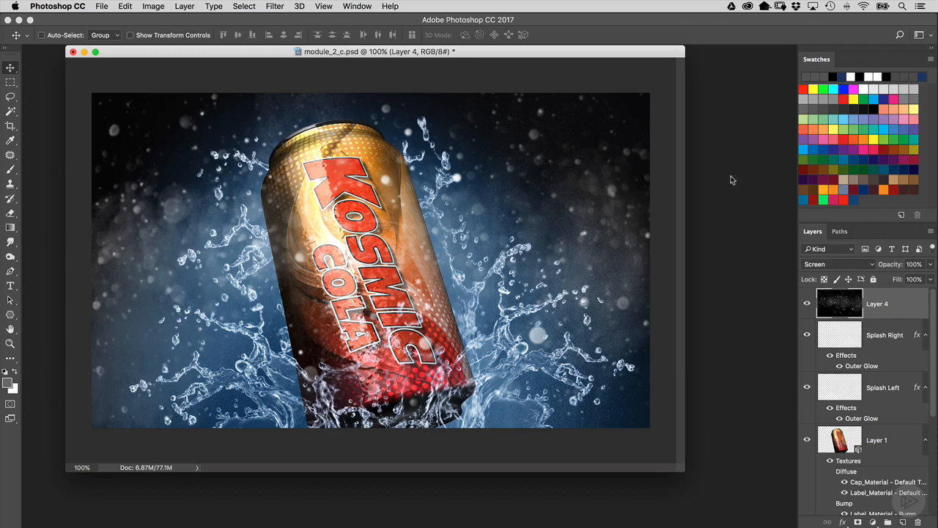
mouse_move(730, 188)
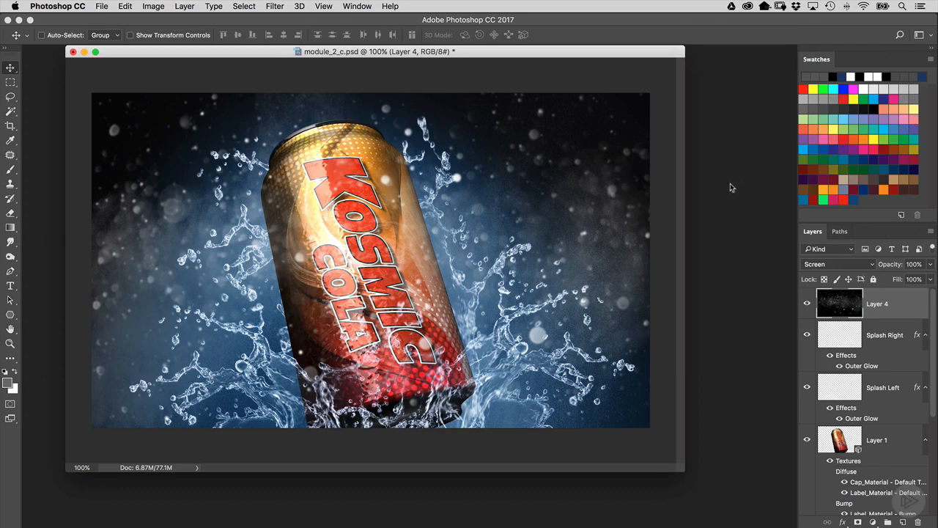
left_click(806, 302)
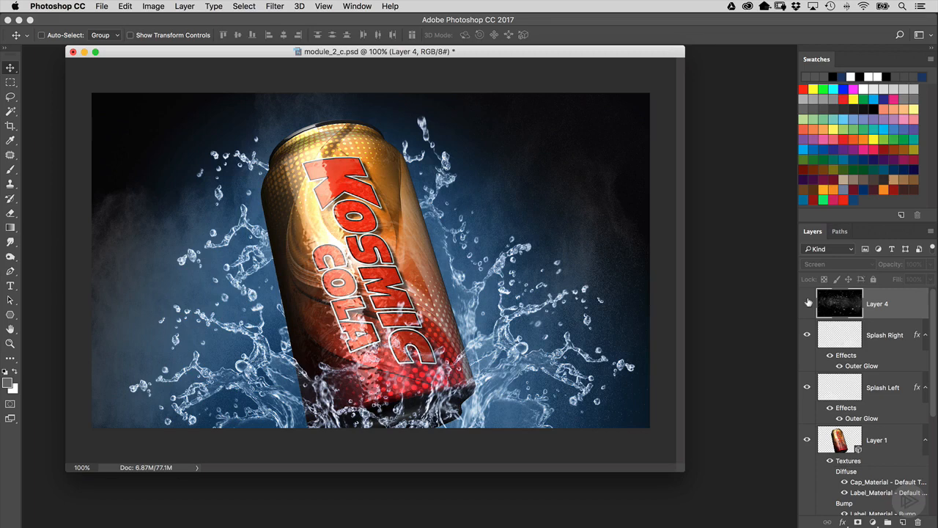
left_click(807, 303)
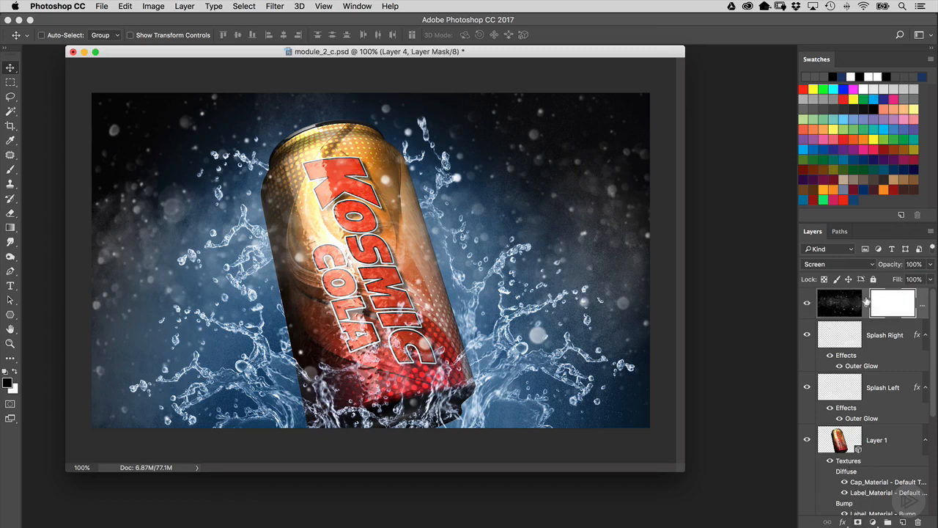
mouse_move(146, 193)
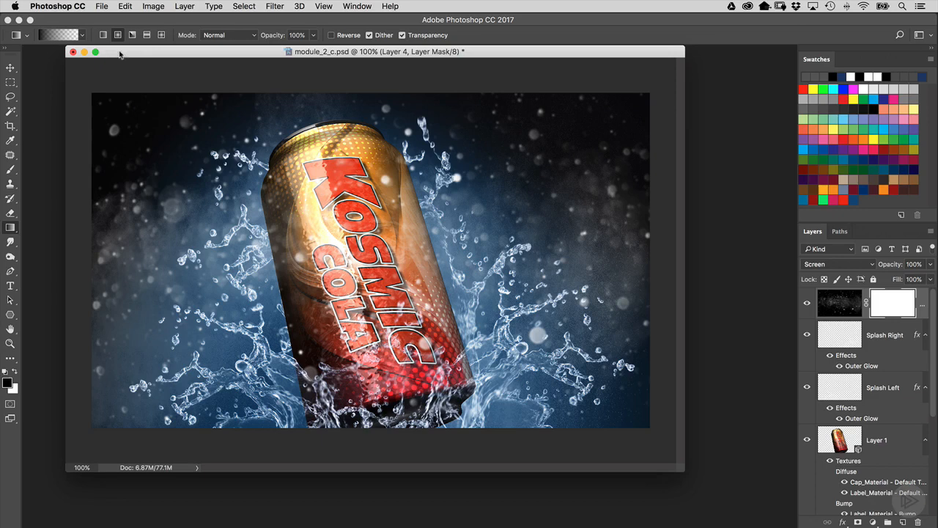
Draw a radial black gradient on Layer 4's mask from the can outward, checking by toggling visibility
left_click(79, 36)
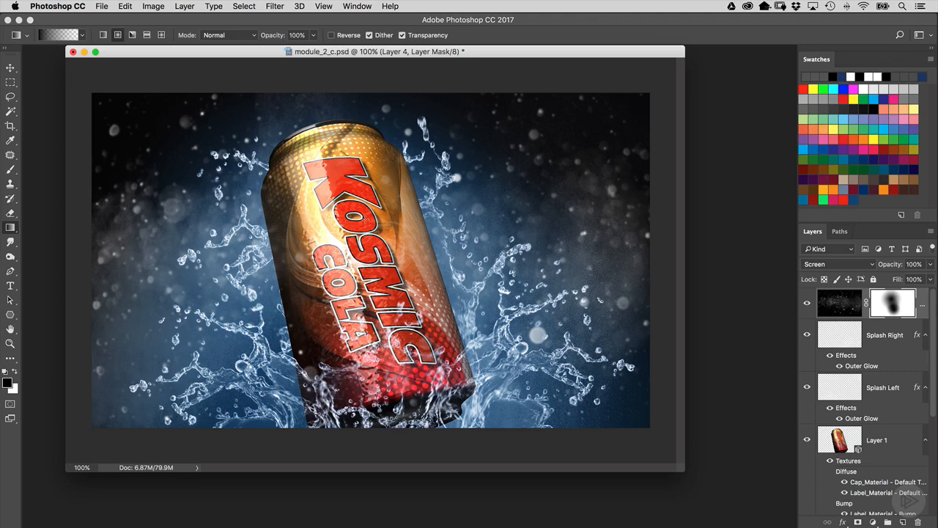
mouse_move(762, 296)
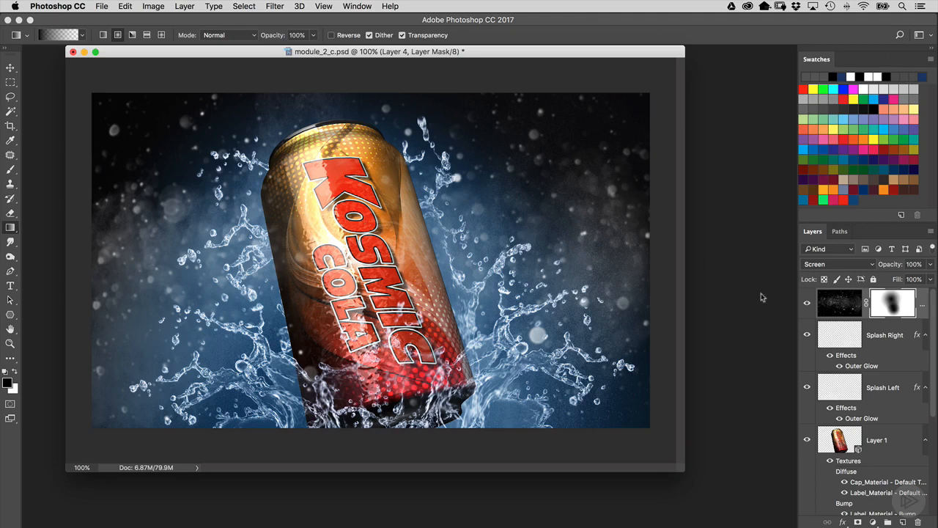
left_click(807, 302)
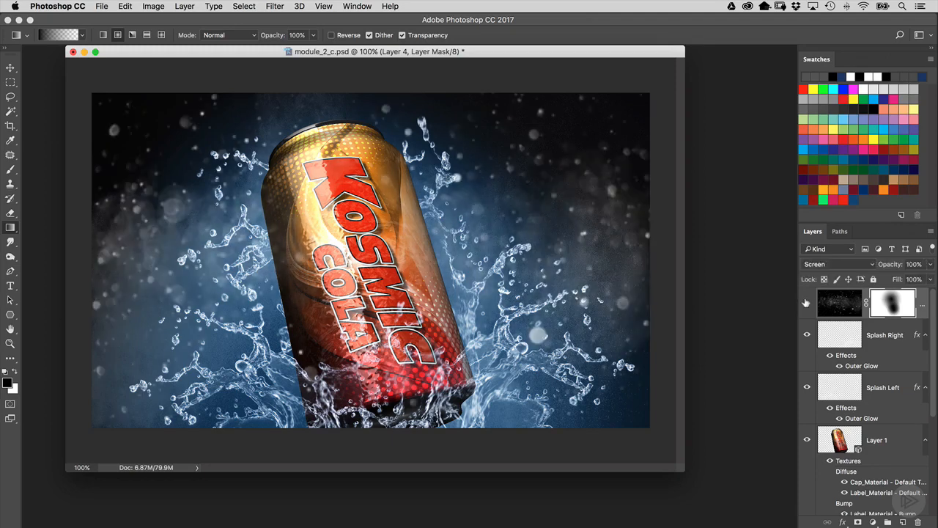
left_click(806, 302)
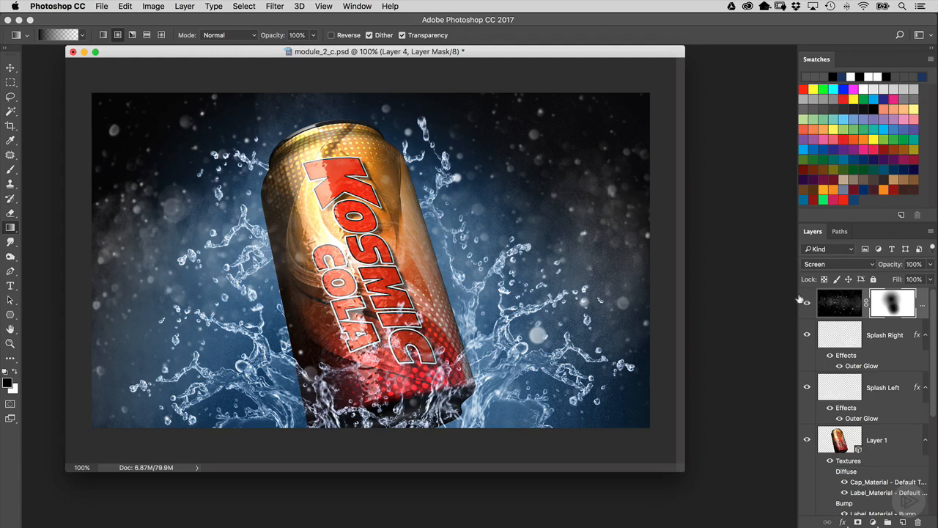